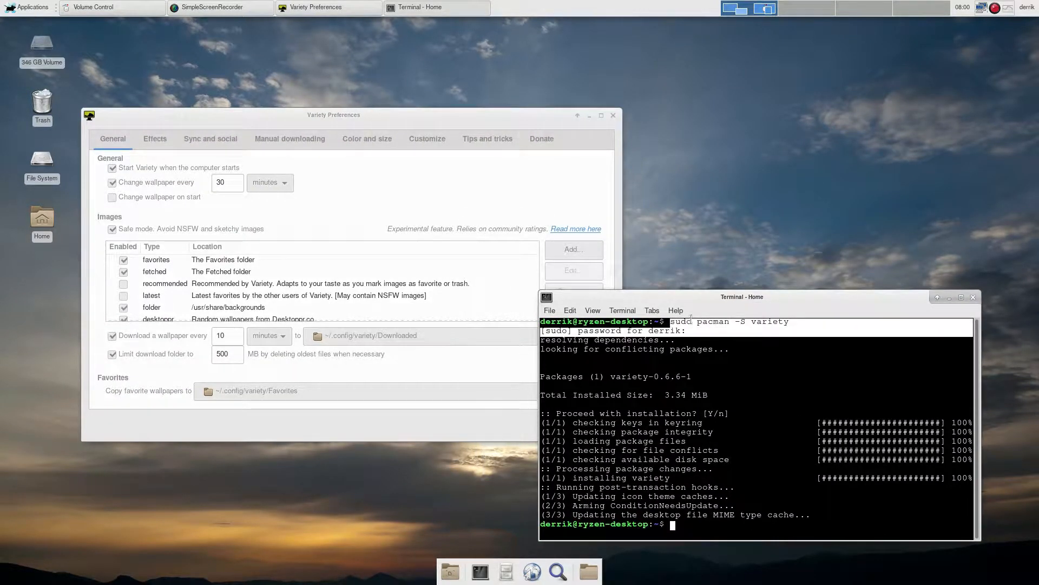
# Step: Minimize the terminal, leaving Variety Preferences, and briefly open and close Variety's tray menu
pyautogui.click(948, 296)
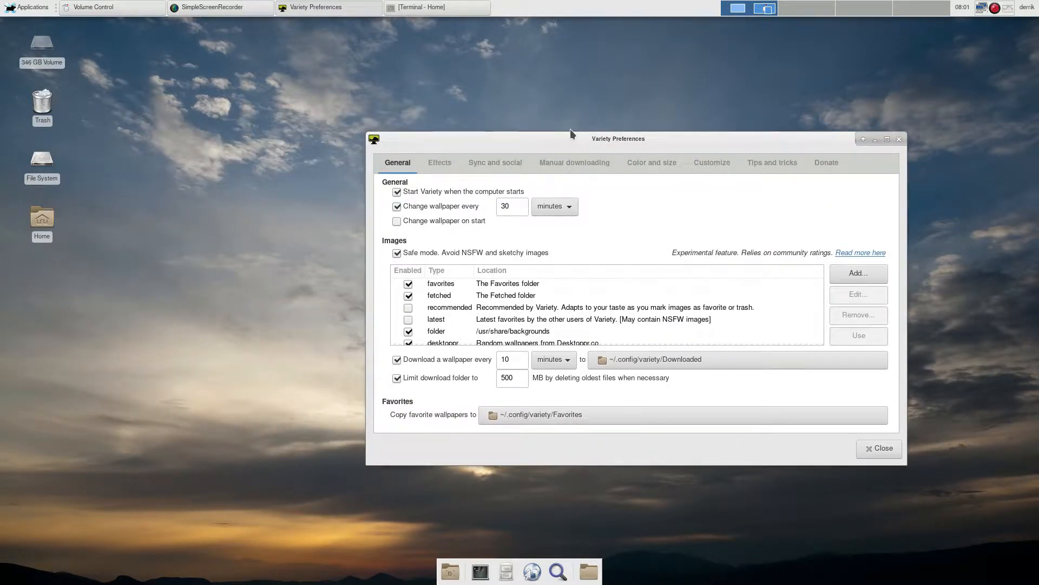
pyautogui.moveTo(1006, 15)
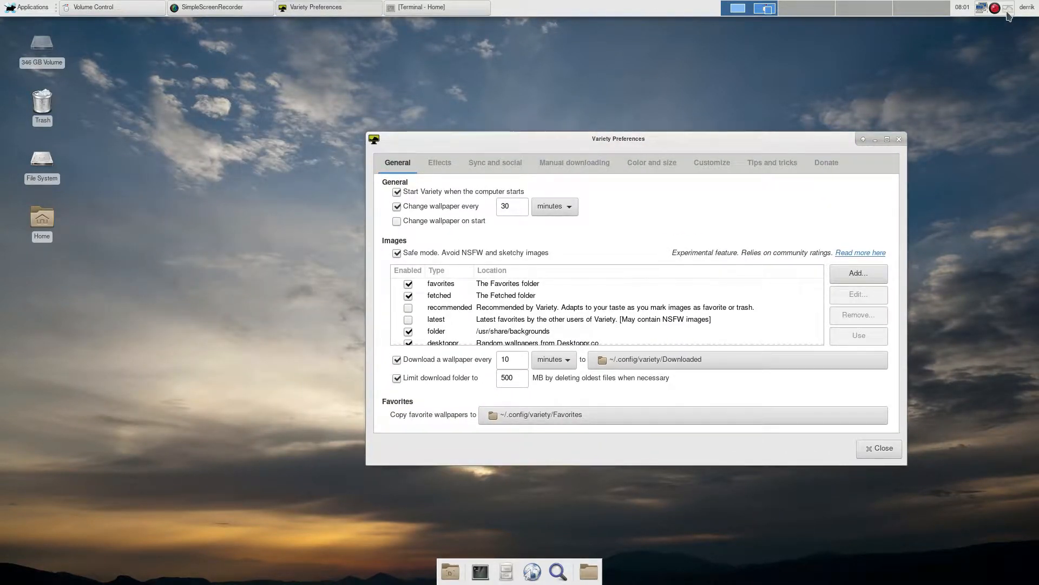
pyautogui.click(1009, 7)
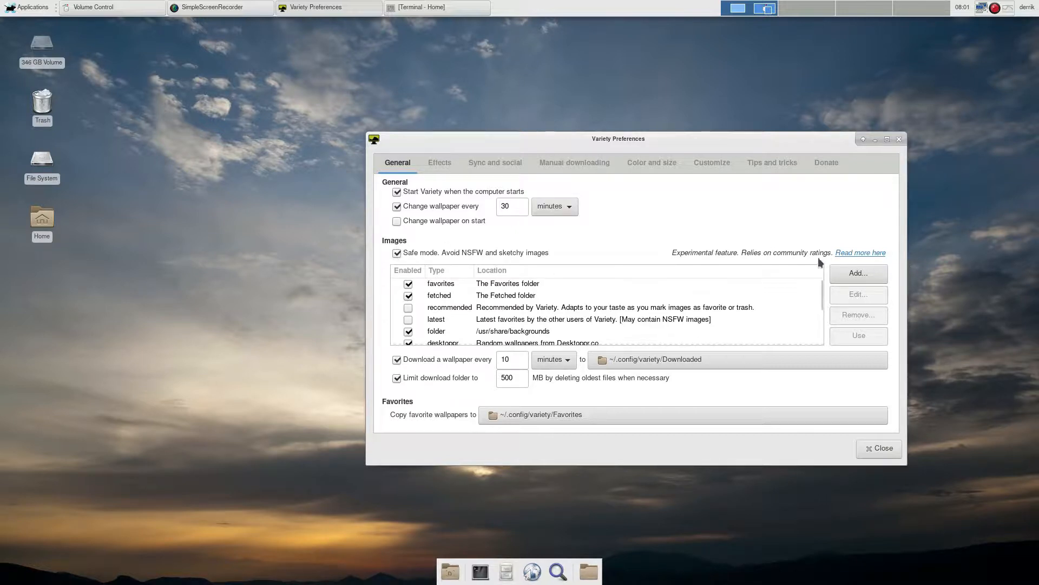
pyautogui.moveTo(691, 218)
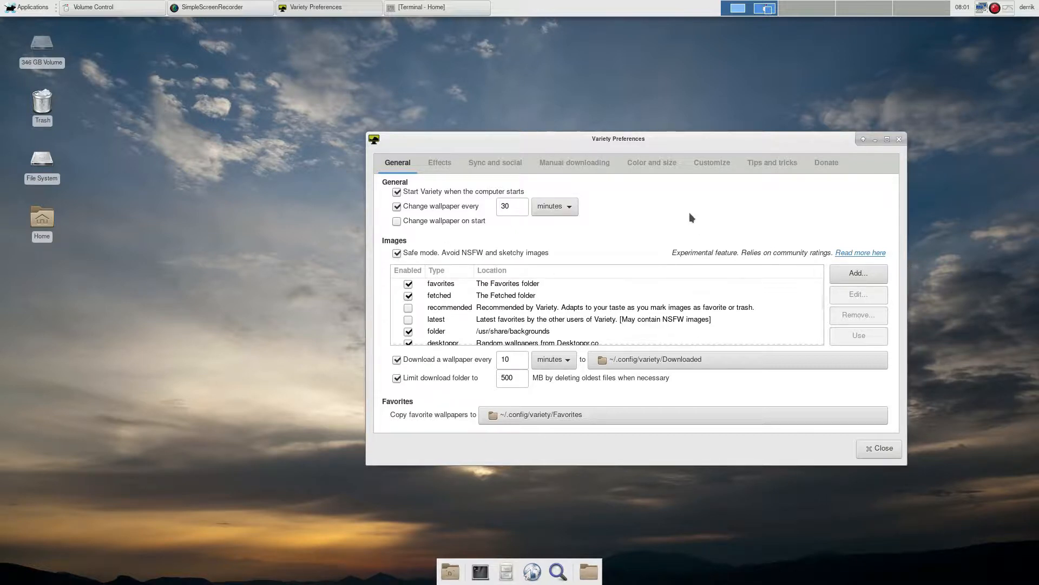
pyautogui.moveTo(601, 227)
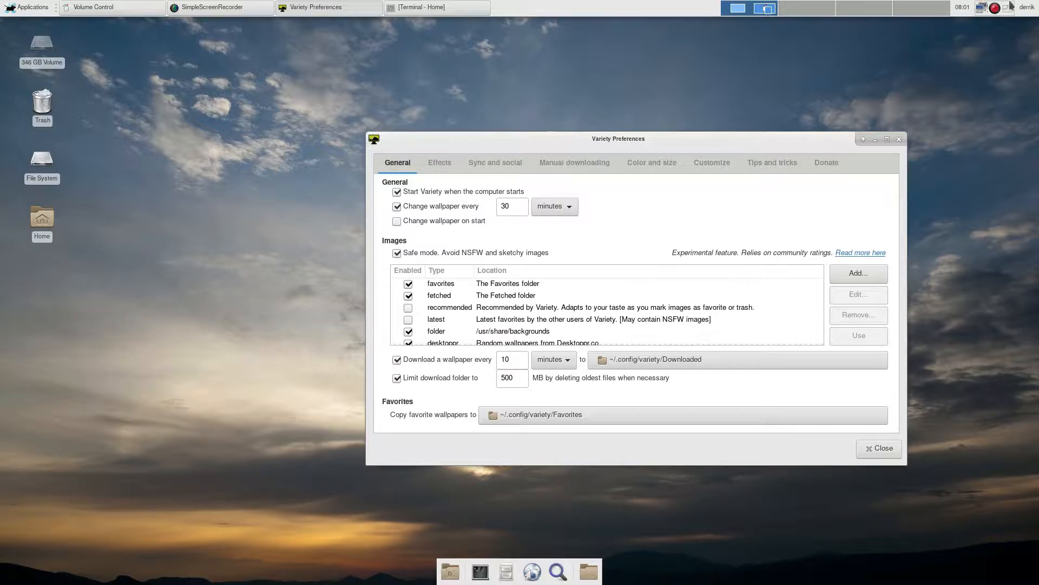
pyautogui.click(994, 7)
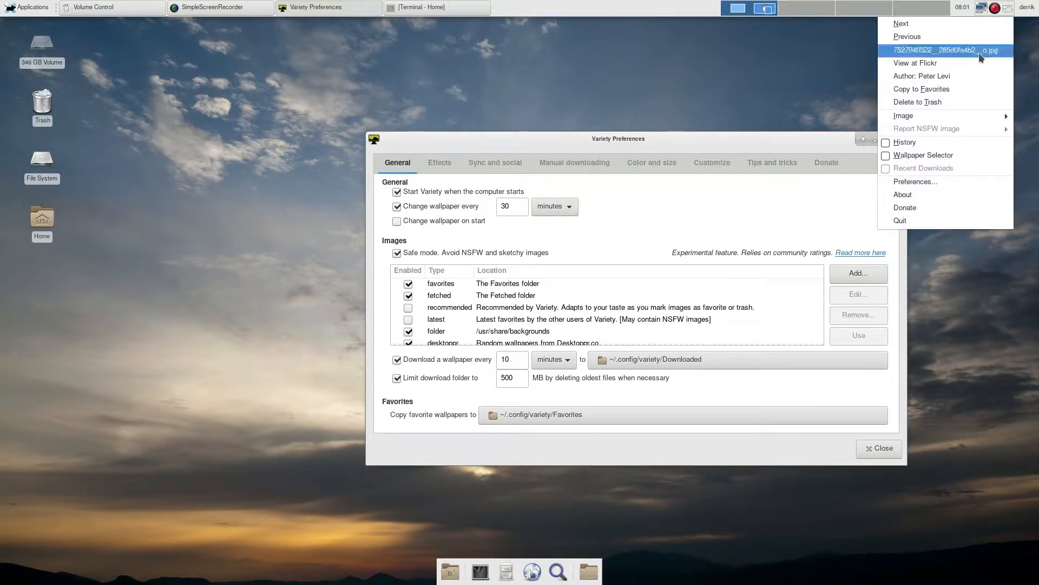
pyautogui.moveTo(956, 133)
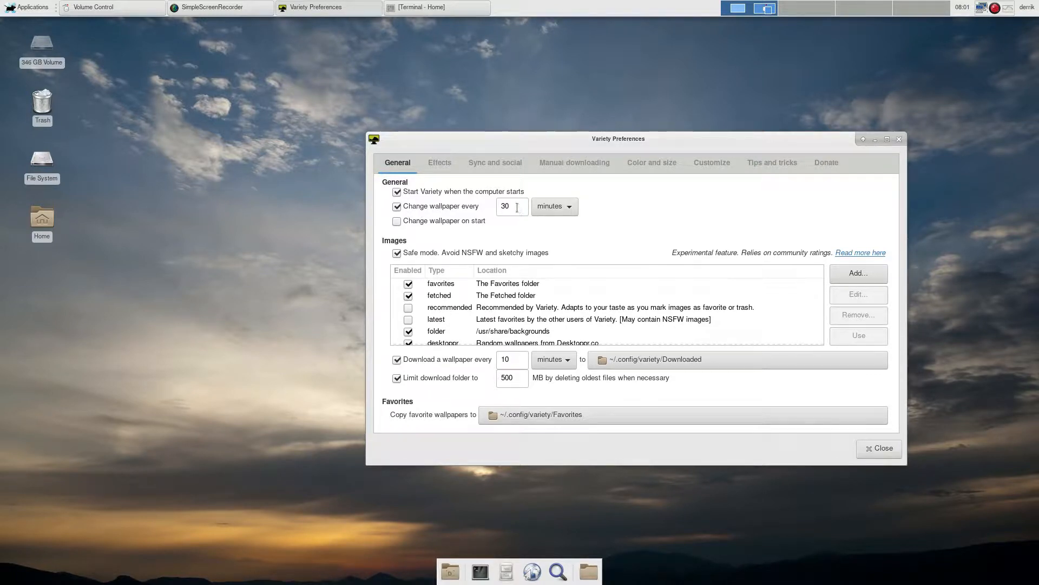
pyautogui.moveTo(564, 212)
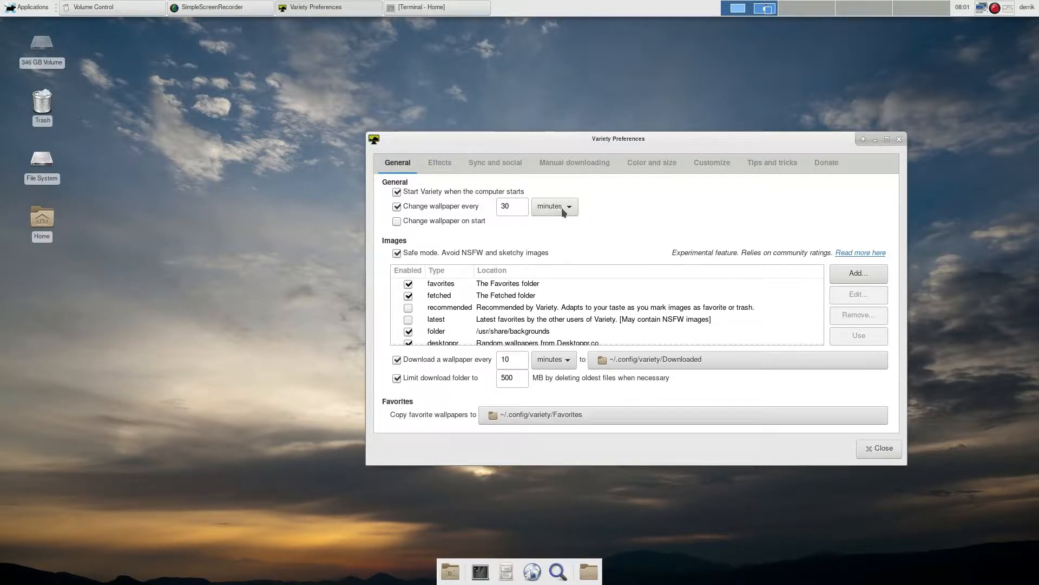
# Step: Change the wallpaper interval unit to days and select the /usr/share/backgrounds folder source
pyautogui.click(554, 205)
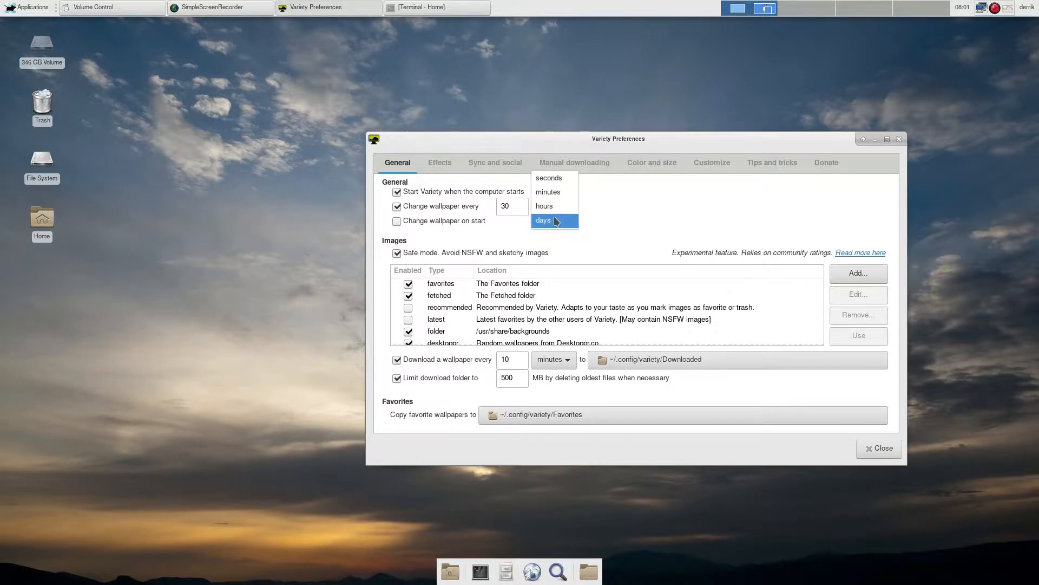
pyautogui.click(543, 220)
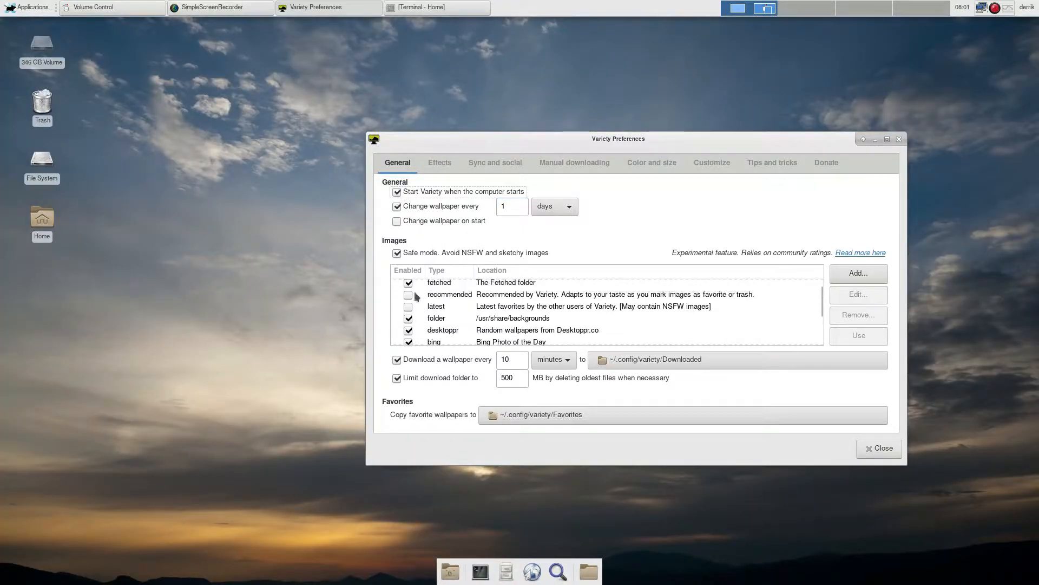
pyautogui.scroll(-3)
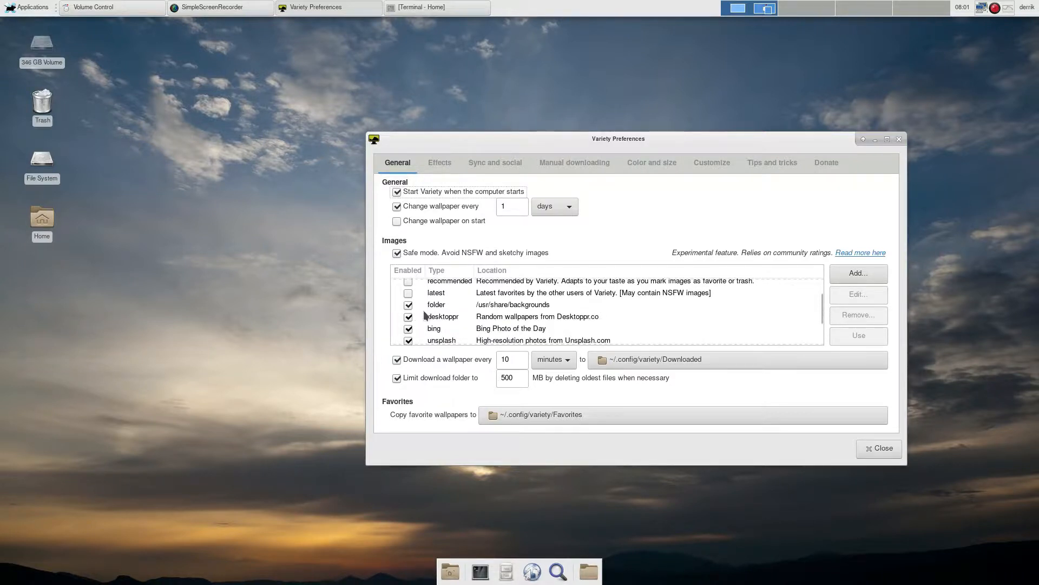
pyautogui.scroll(-3)
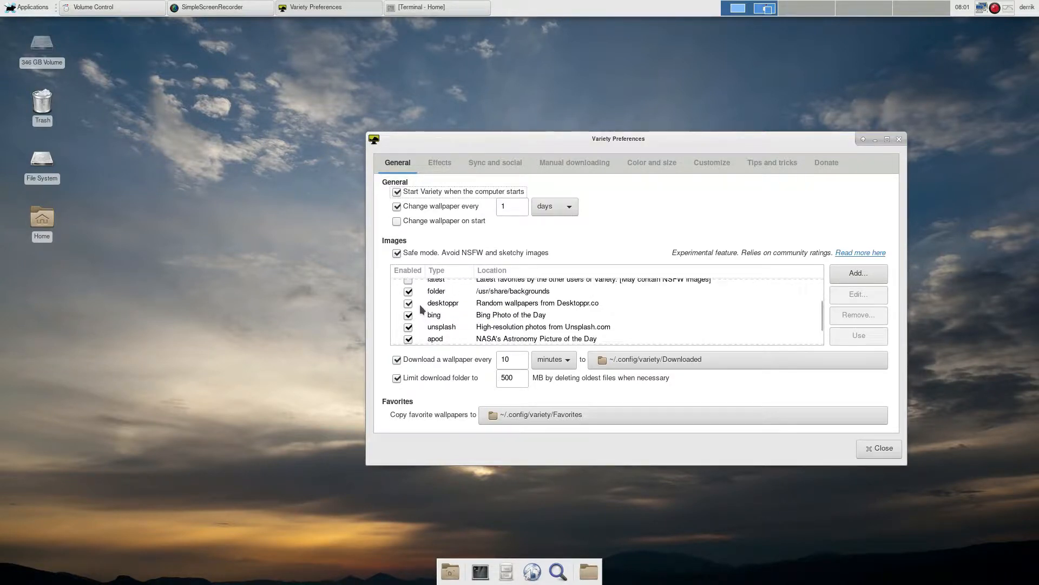
pyautogui.moveTo(553, 293)
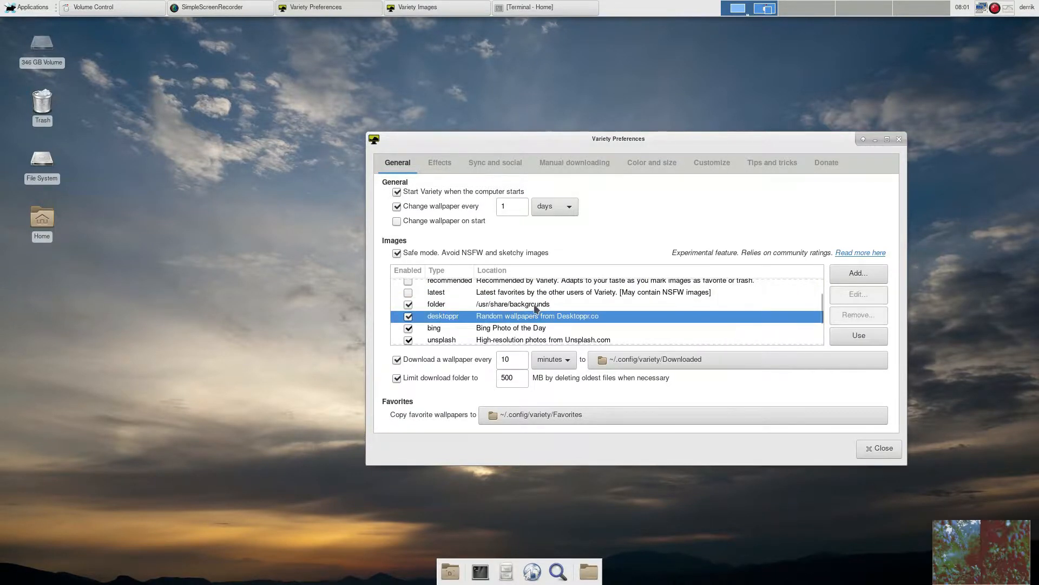
pyautogui.moveTo(499, 322)
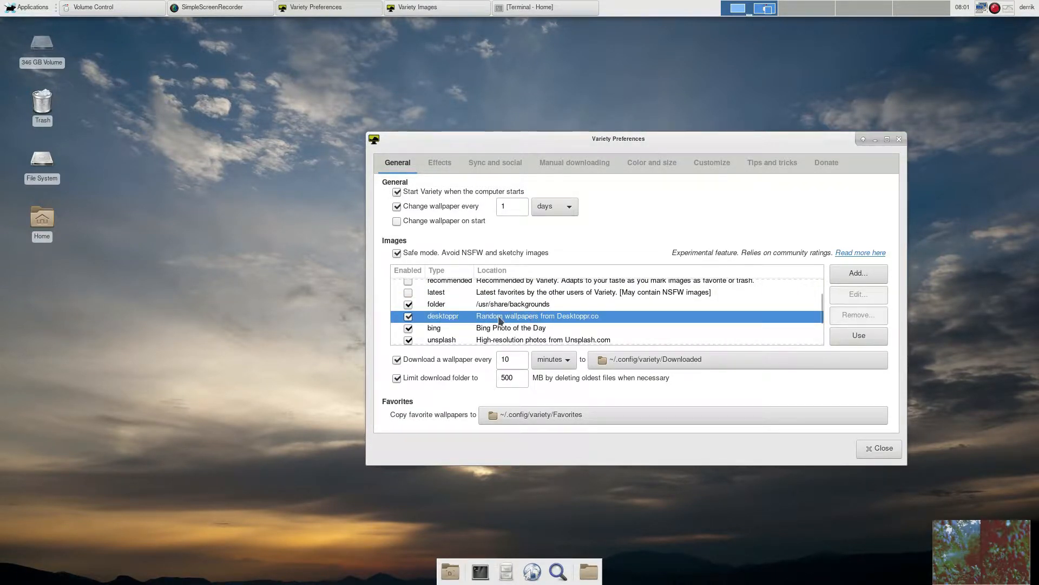
pyautogui.click(511, 304)
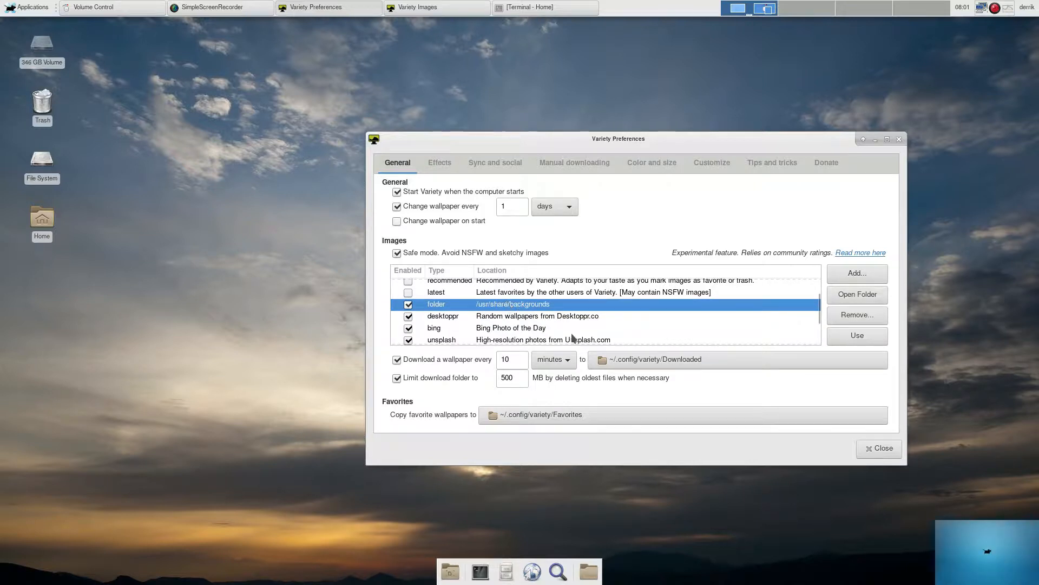
pyautogui.moveTo(507, 334)
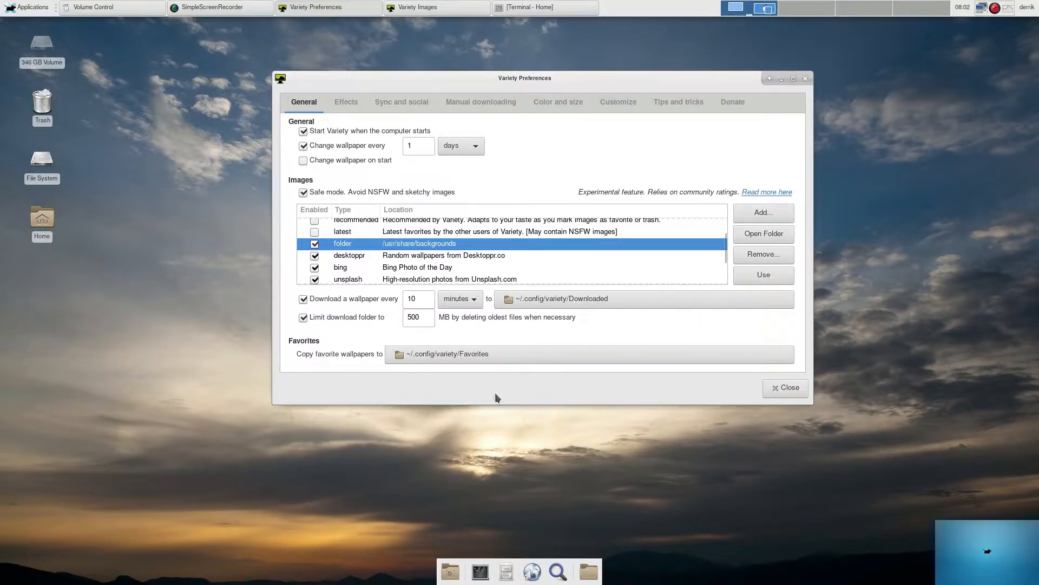
pyautogui.moveTo(407, 269)
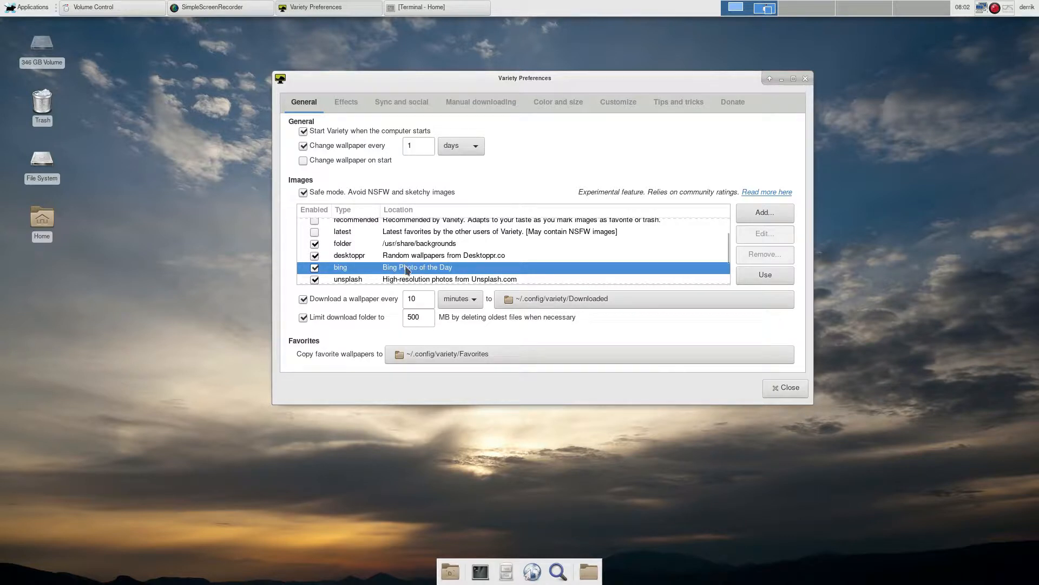
# Step: Use the tray menu's Next action twice to reach the starry nebula wallpaper
pyautogui.rightClick(993, 7)
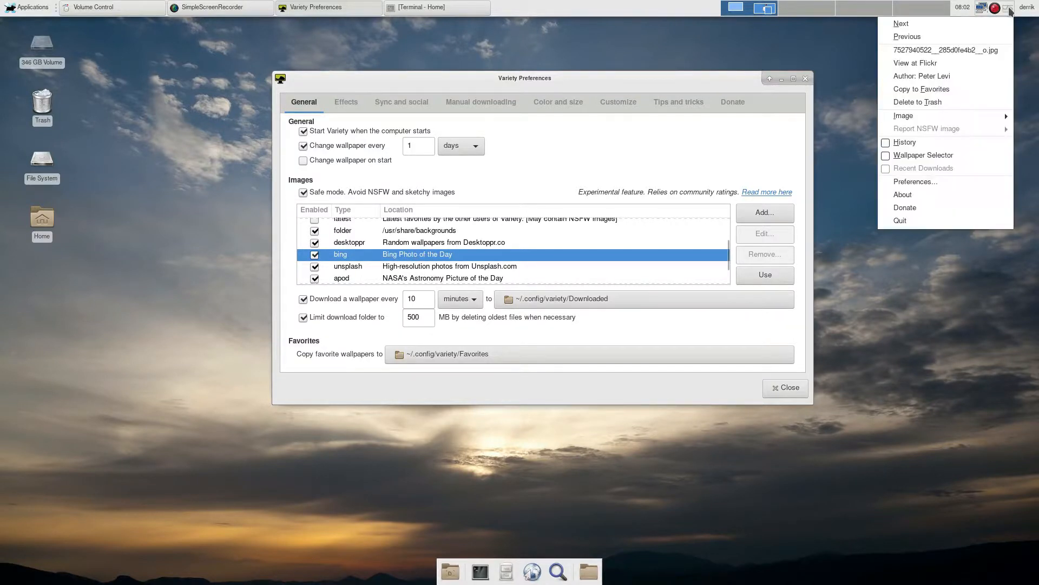
pyautogui.click(901, 23)
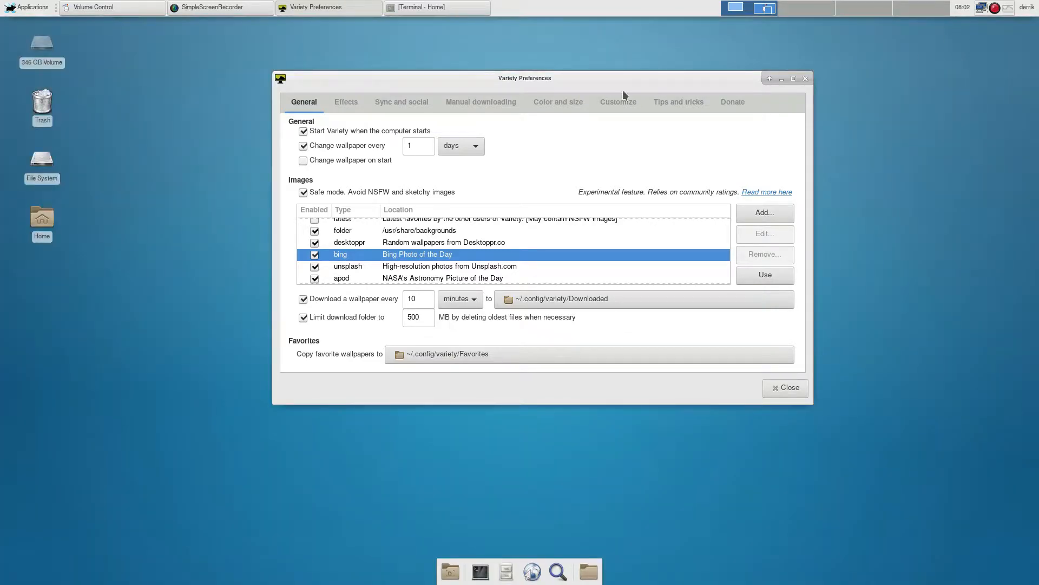
pyautogui.click(994, 7)
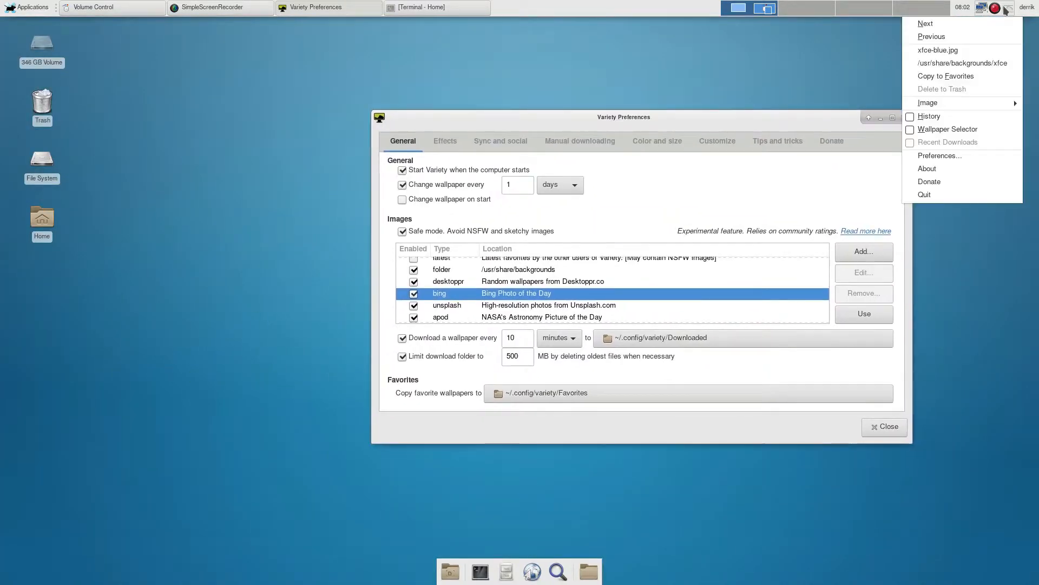
pyautogui.click(925, 24)
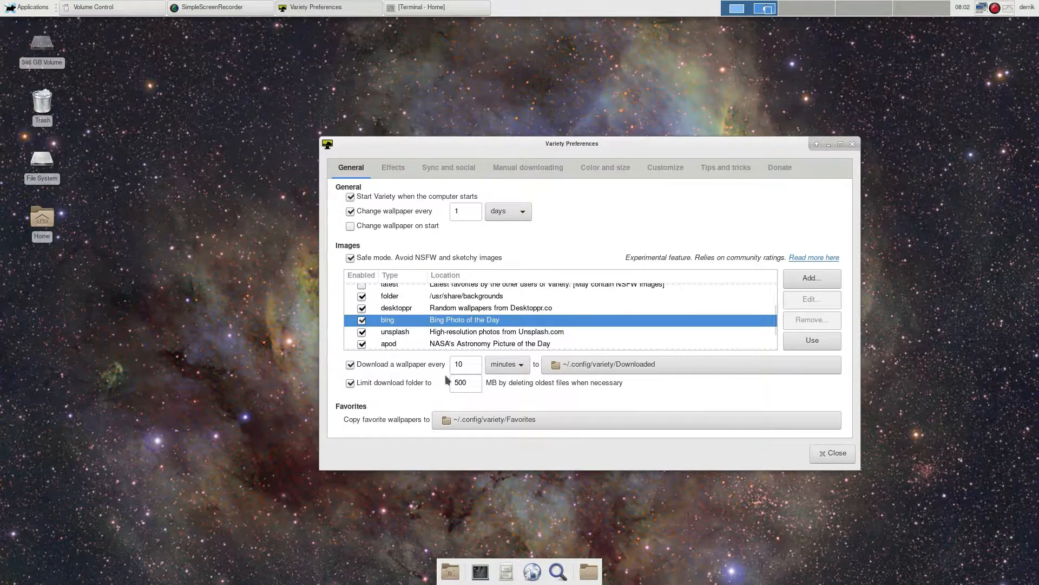
pyautogui.moveTo(679, 364)
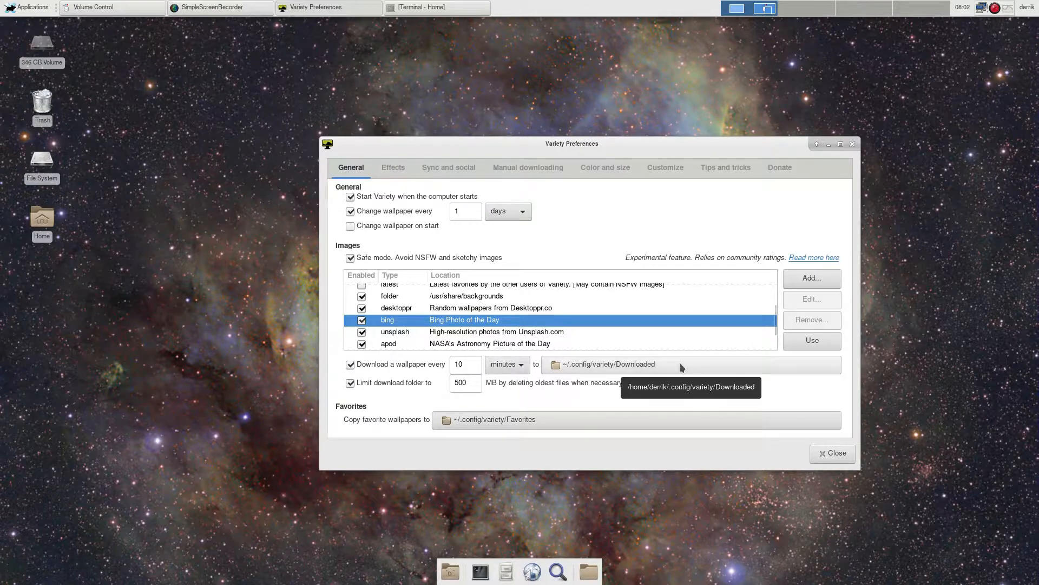
pyautogui.moveTo(424, 174)
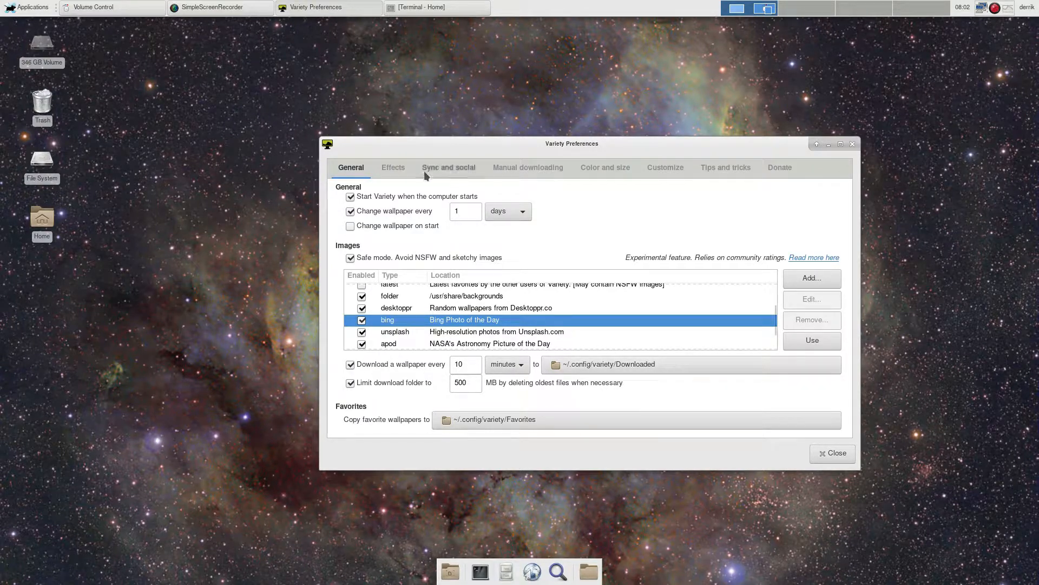
# Step: On Effects, turn off oil painting, grayscale and heavy blur, and enable Pointillism
pyautogui.click(393, 167)
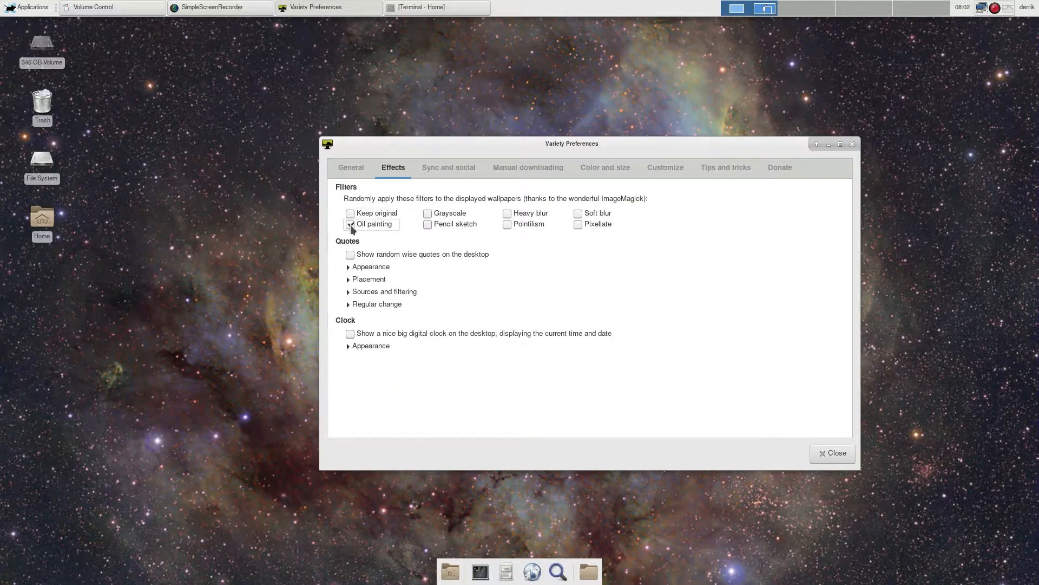
pyautogui.click(350, 213)
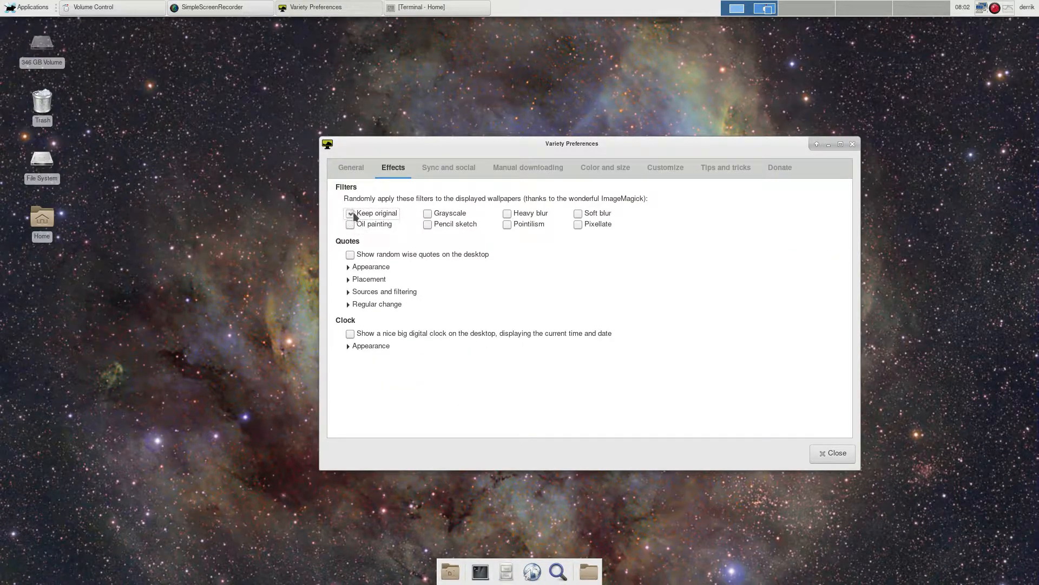
pyautogui.click(428, 213)
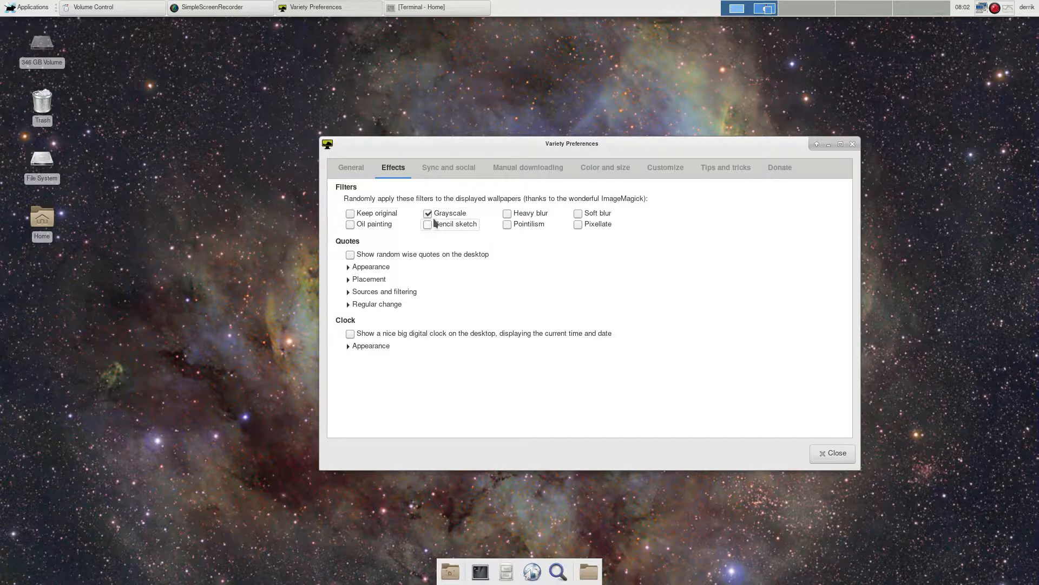
pyautogui.click(428, 213)
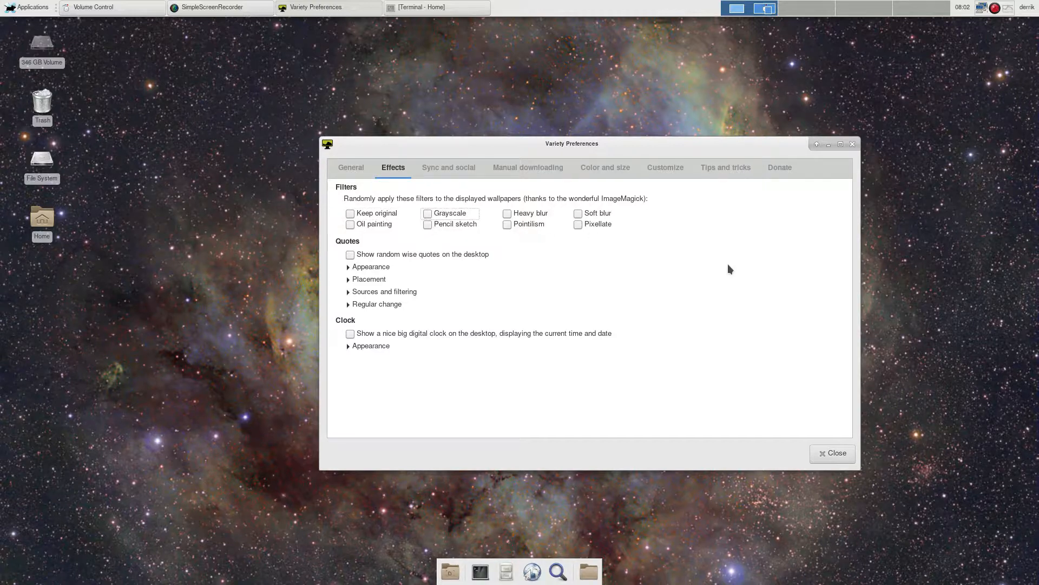
pyautogui.moveTo(577, 223)
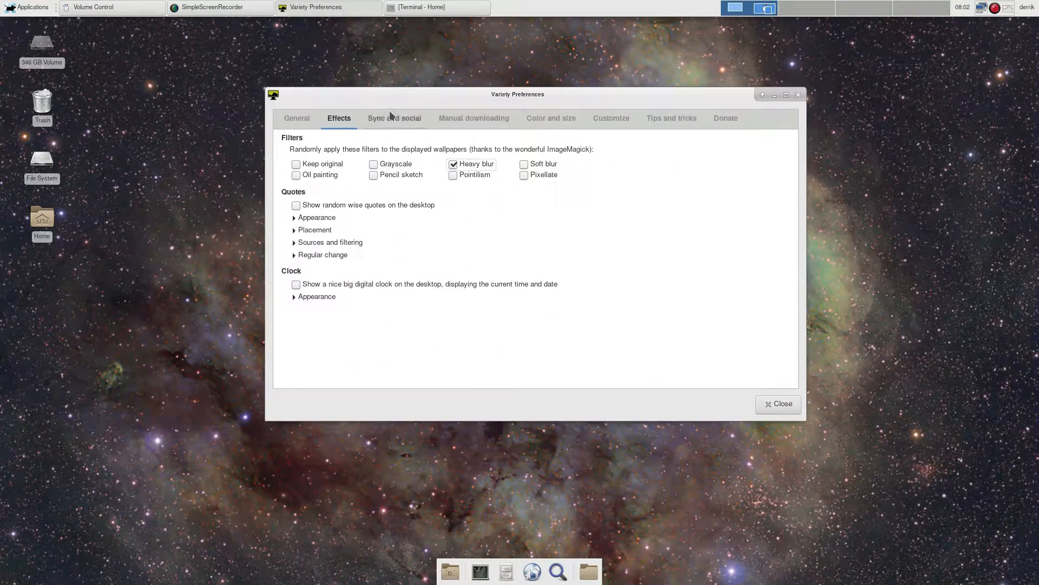
pyautogui.click(394, 118)
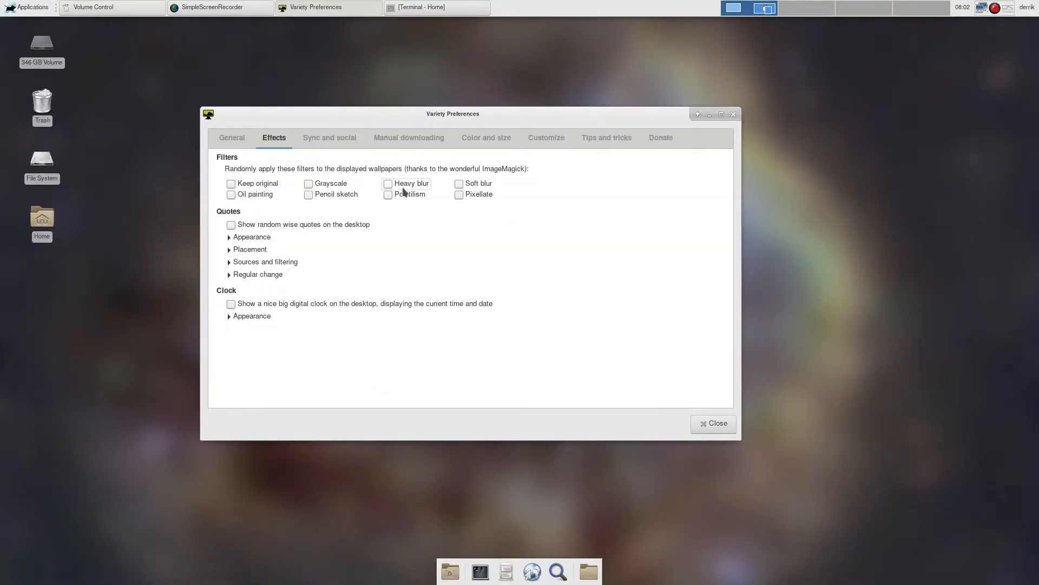
pyautogui.click(389, 194)
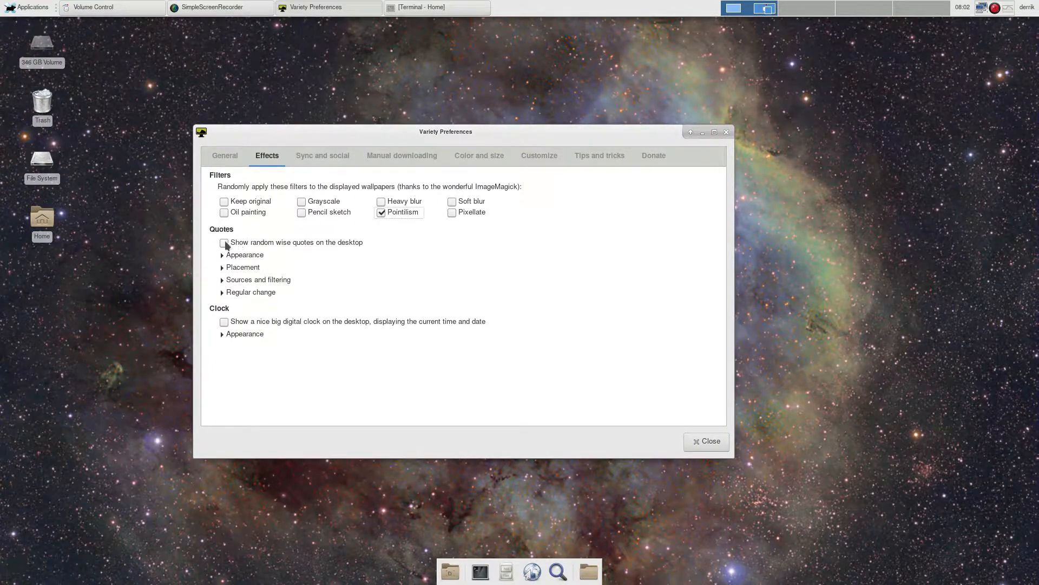
# Step: Enable random desktop quotes with wide placement and the big digital clock
pyautogui.click(224, 242)
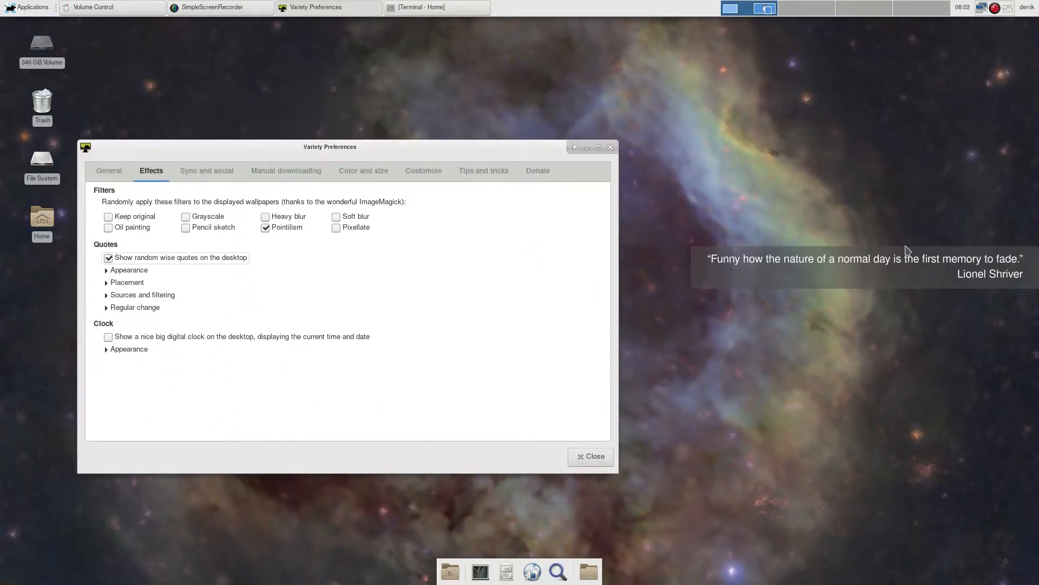
pyautogui.click(126, 282)
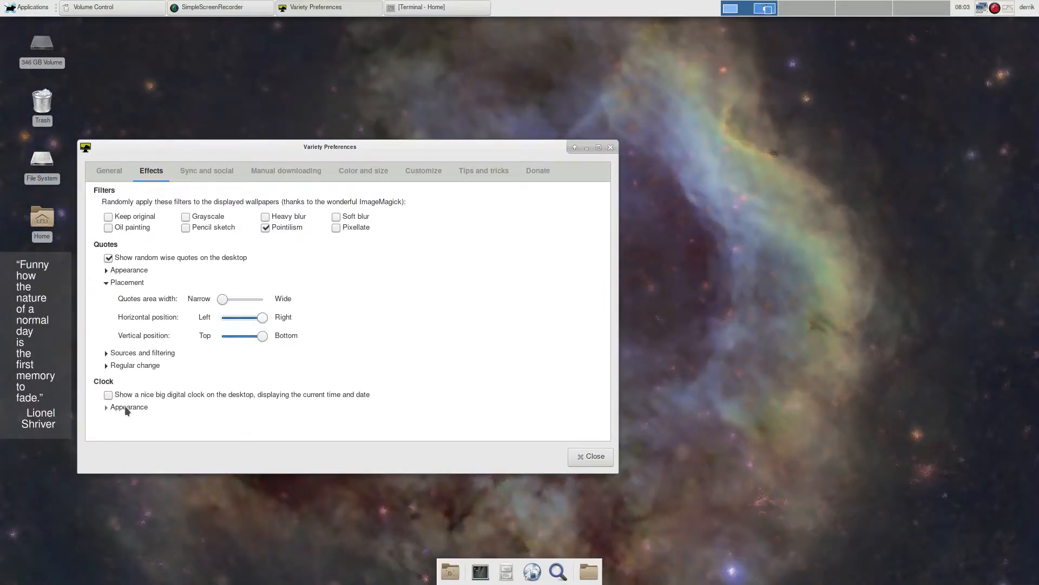
pyautogui.click(109, 394)
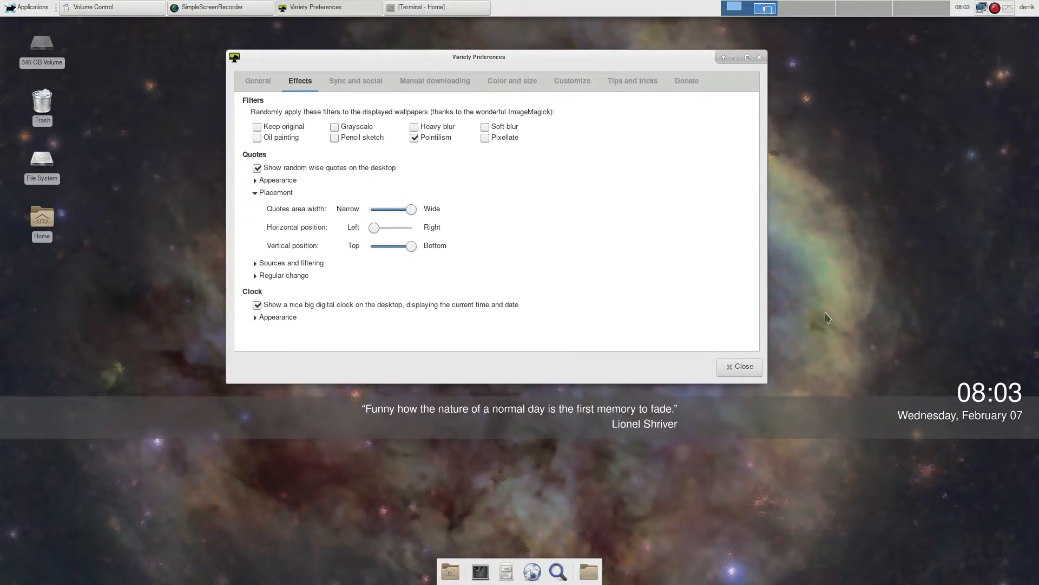
pyautogui.moveTo(737, 519)
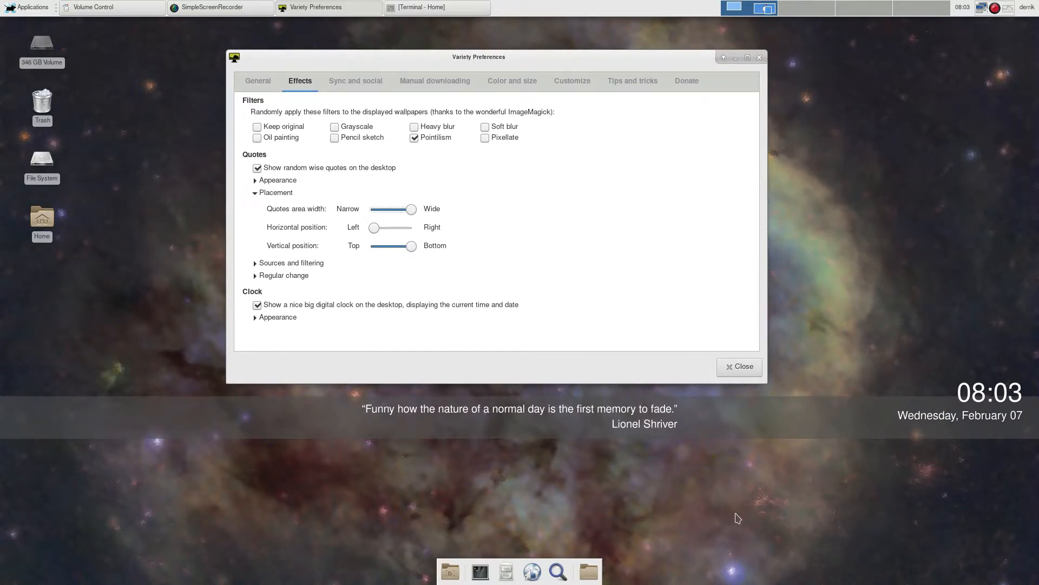
pyautogui.click(356, 80)
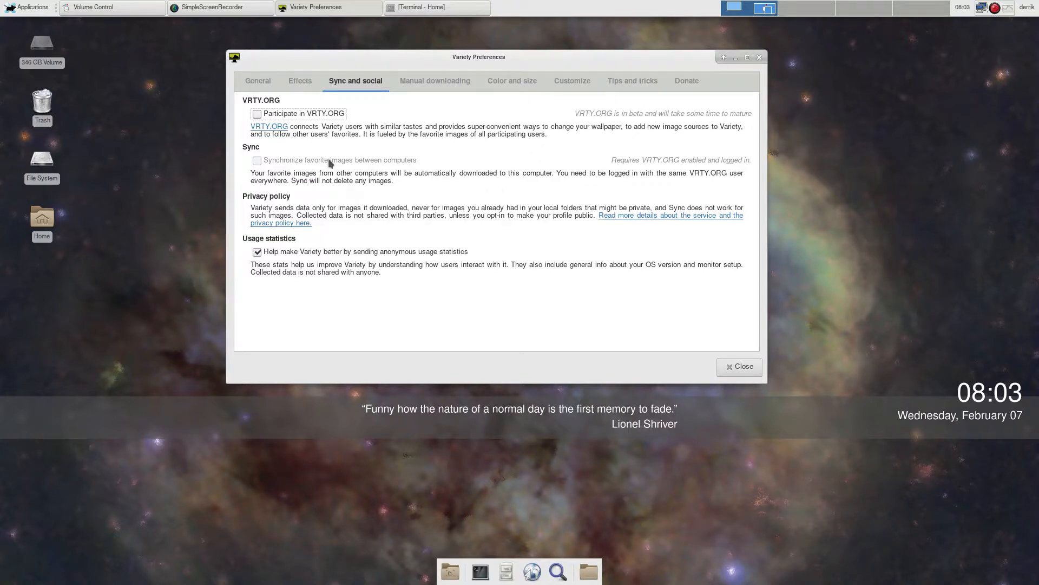
pyautogui.moveTo(238, 167)
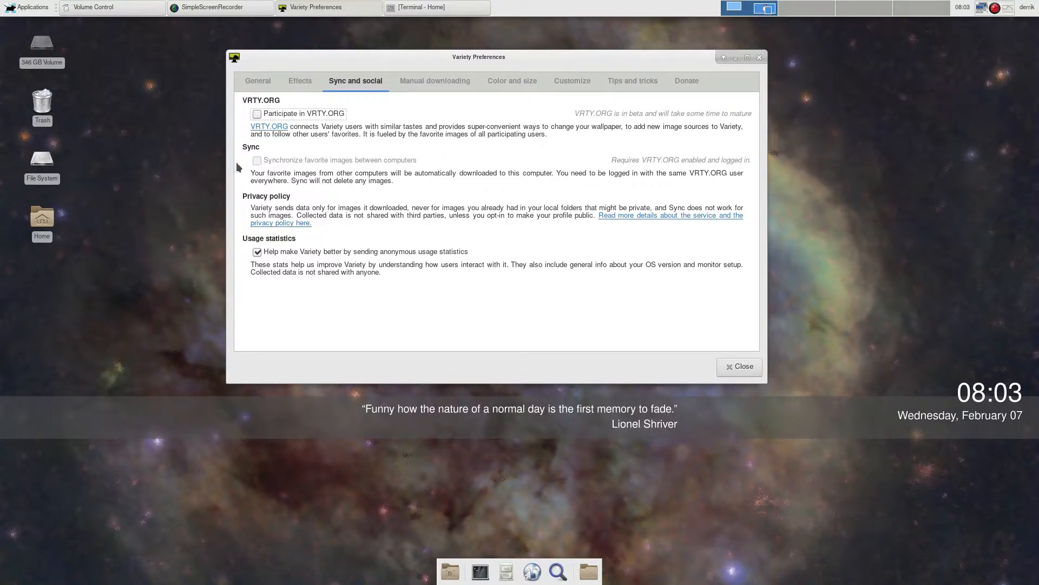
pyautogui.moveTo(526, 181)
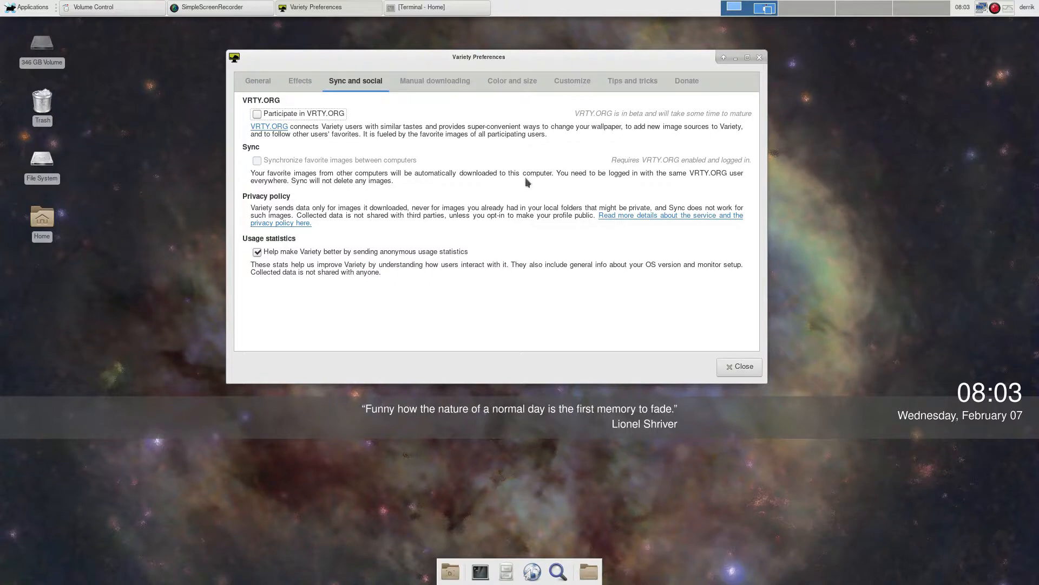
# Step: Switch the preferences to the donation page
pyautogui.click(686, 80)
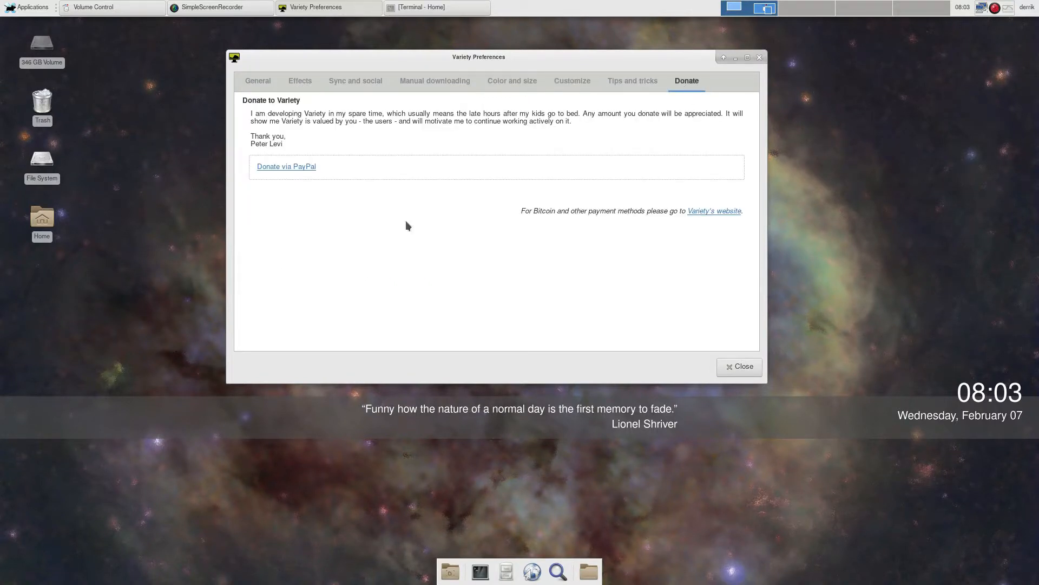
pyautogui.moveTo(412, 230)
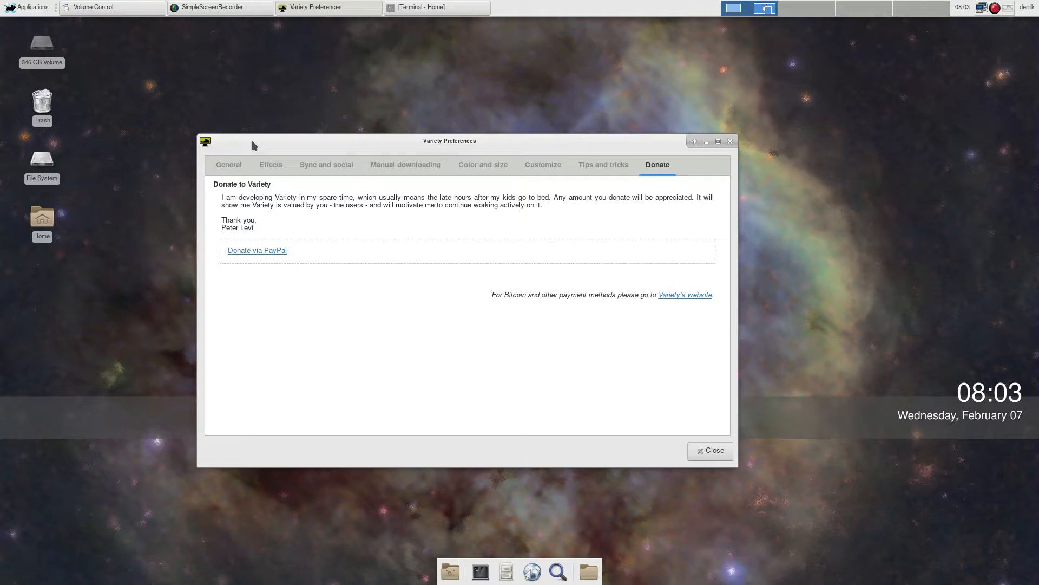
# Step: Move the Preferences window while it stays on the donation page
pyautogui.click(27, 7)
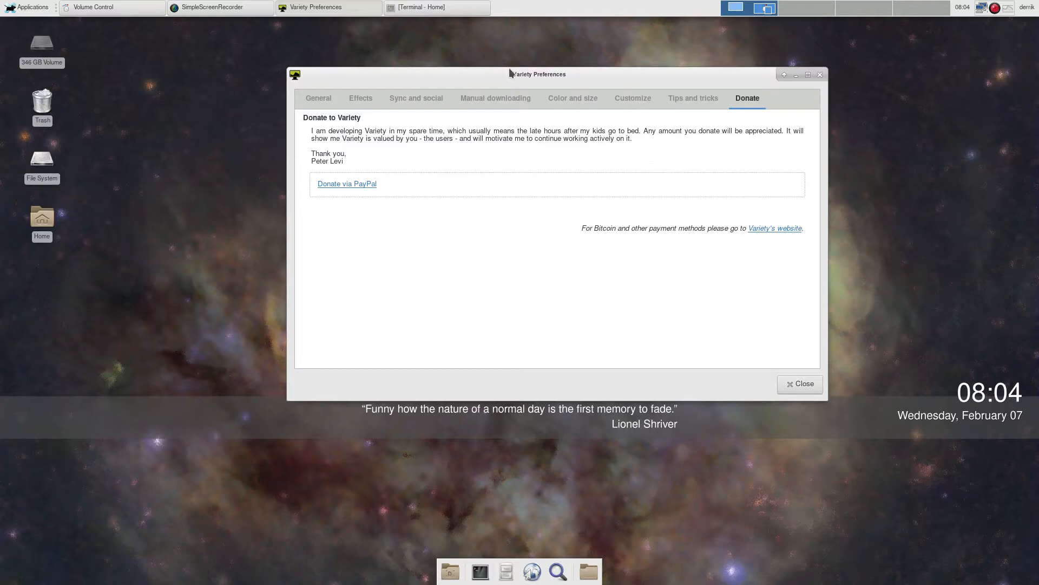
pyautogui.moveTo(458, 83)
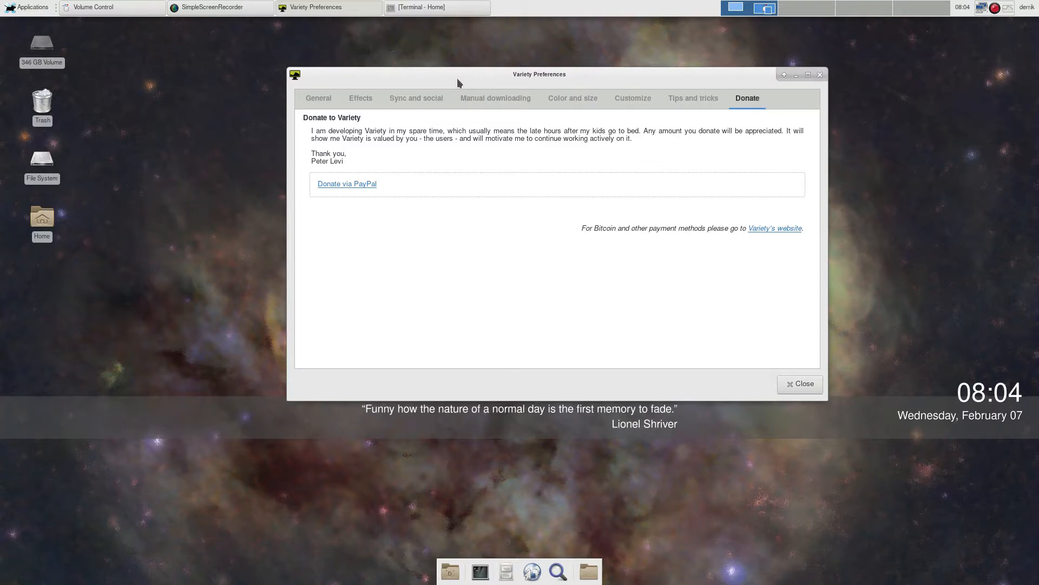
# Step: Return to the Effects page showing Pointillism, quotes and clock enabled
pyautogui.click(360, 98)
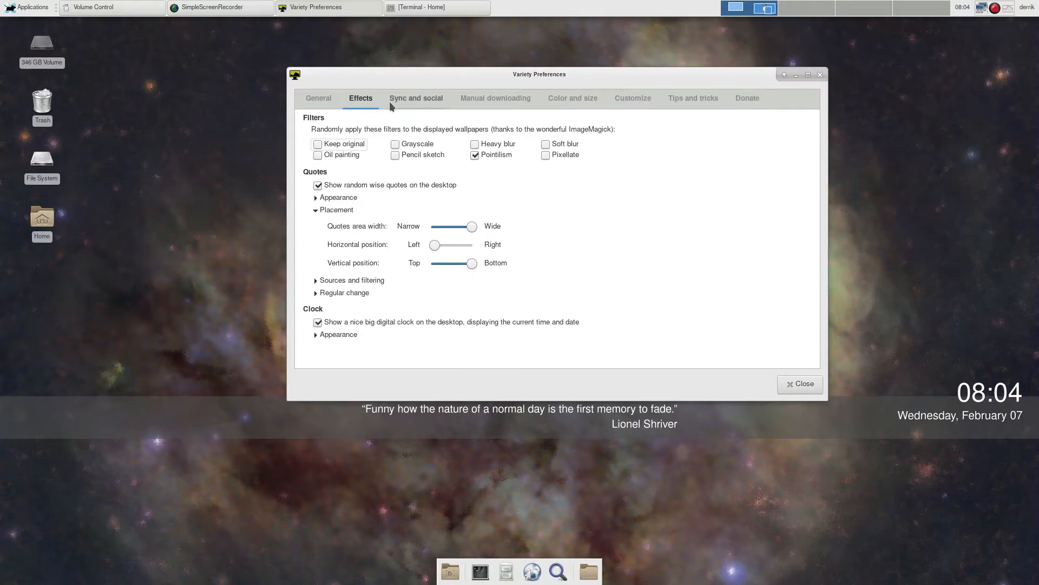
pyautogui.moveTo(325, 193)
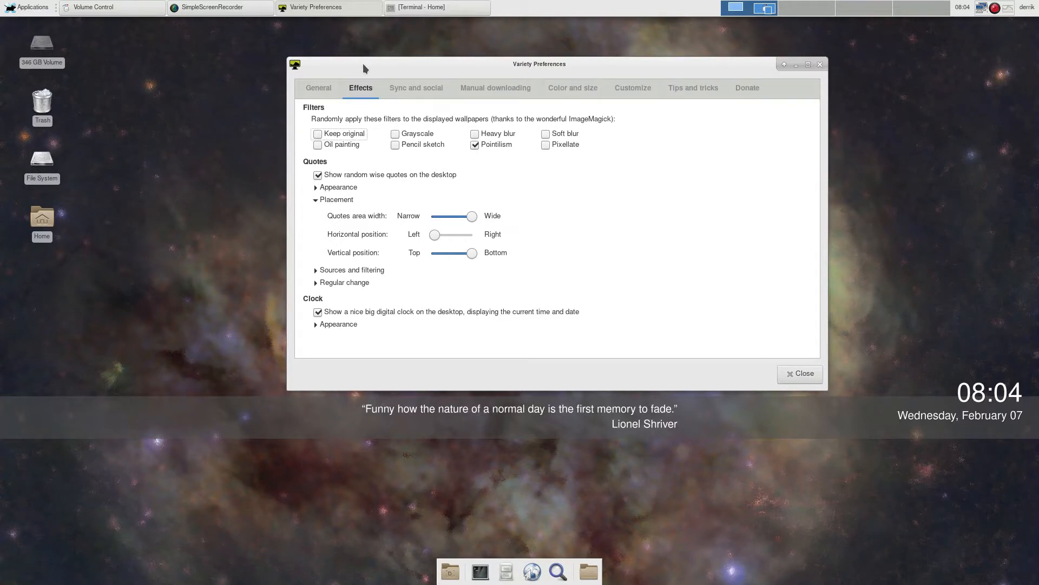
# Step: Switch to General and bring up the list of image source types to add
pyautogui.click(318, 88)
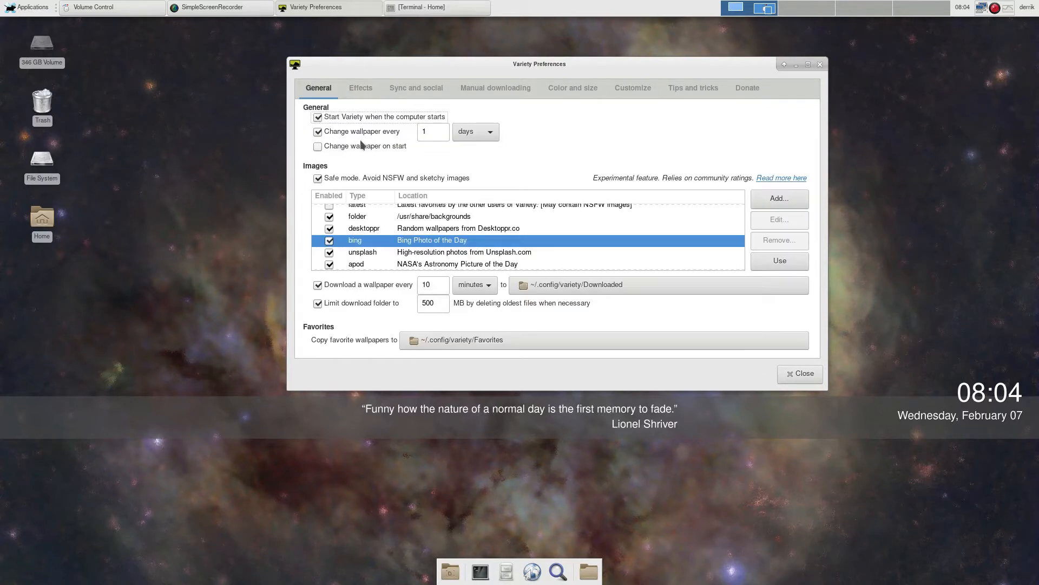
pyautogui.moveTo(741, 283)
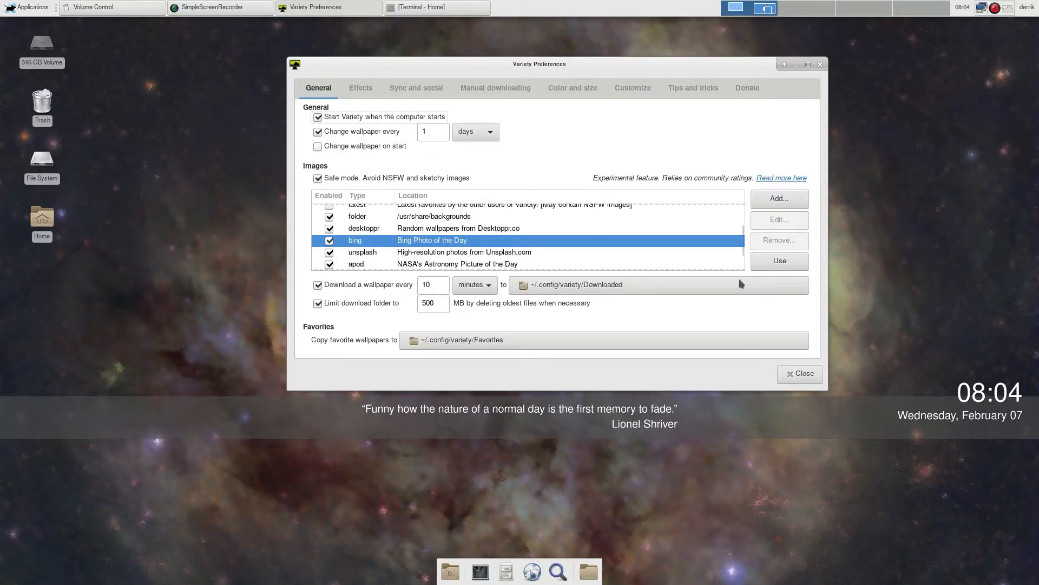
pyautogui.moveTo(368, 145)
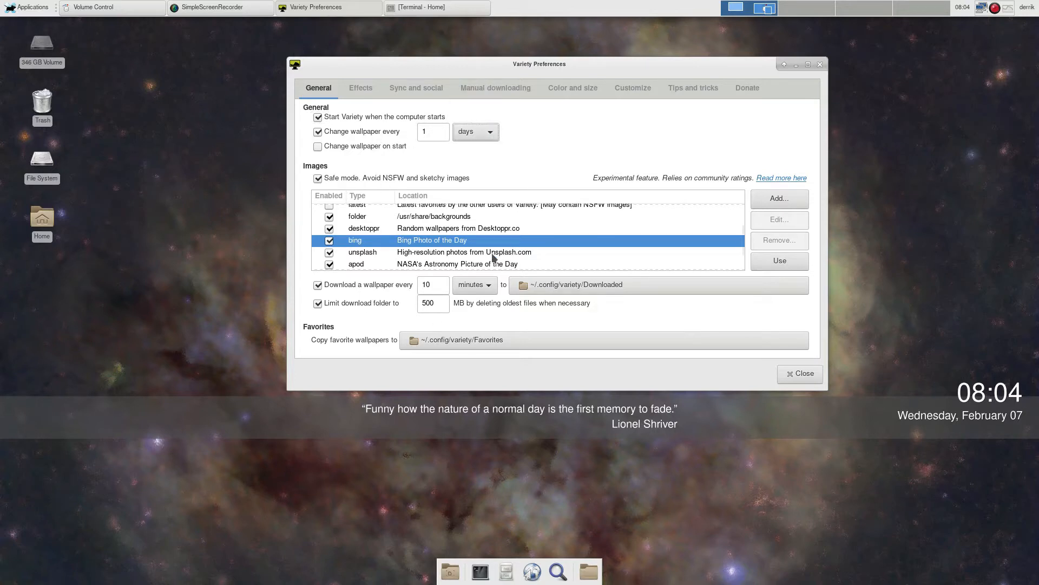
pyautogui.moveTo(567, 263)
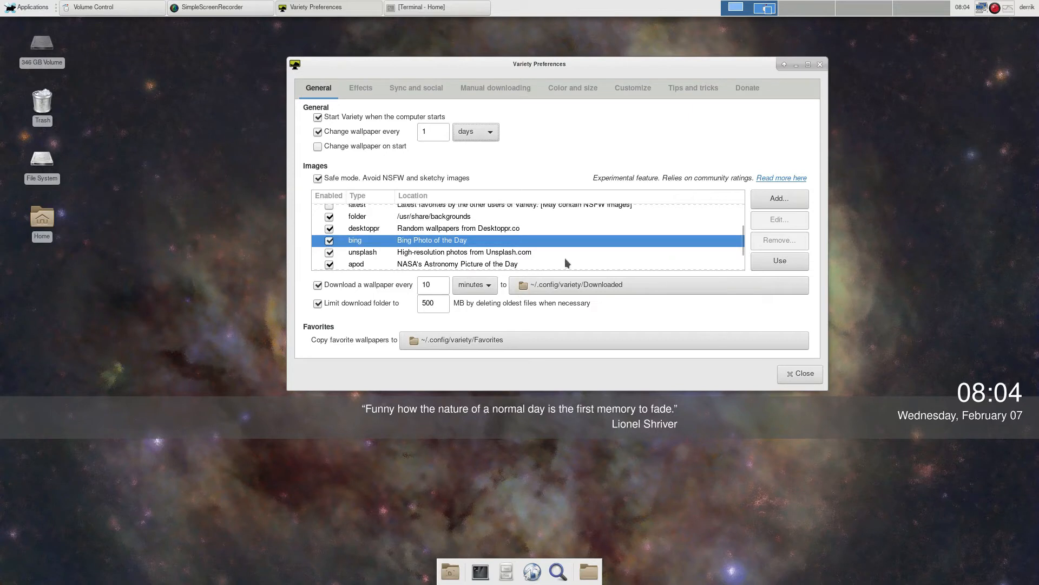
pyautogui.click(779, 198)
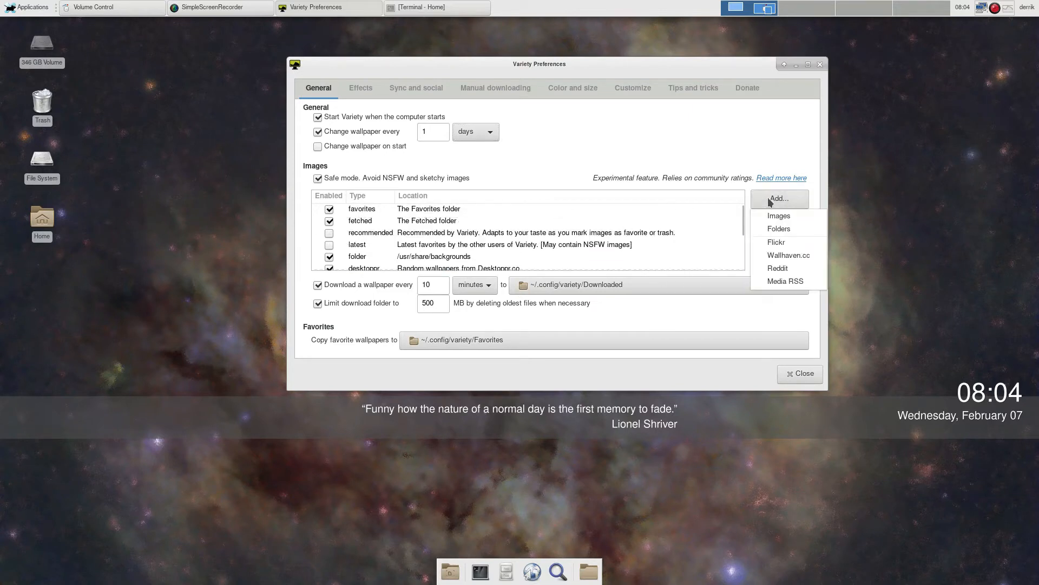
pyautogui.moveTo(779, 229)
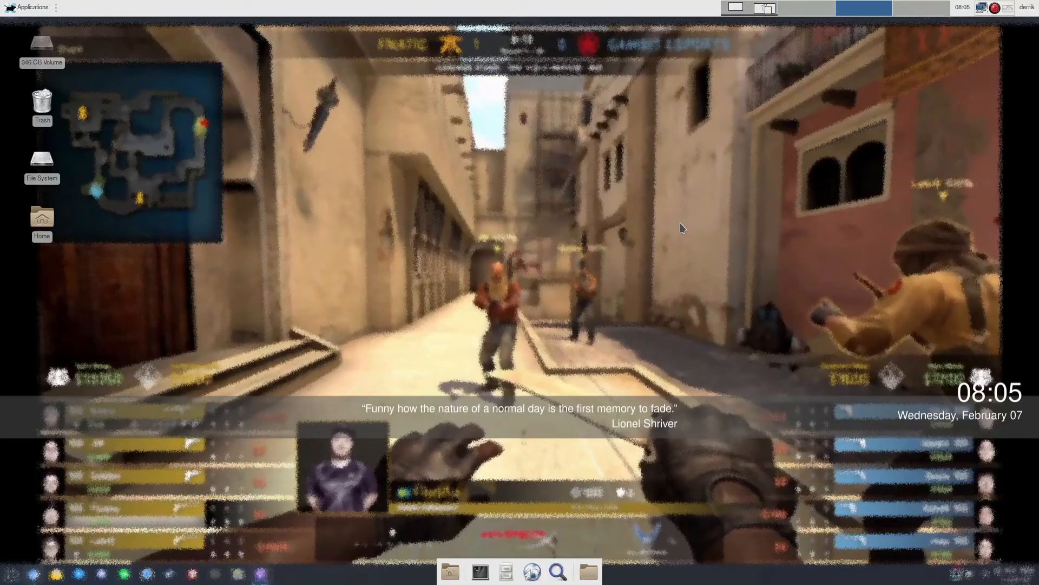
pyautogui.moveTo(767, 197)
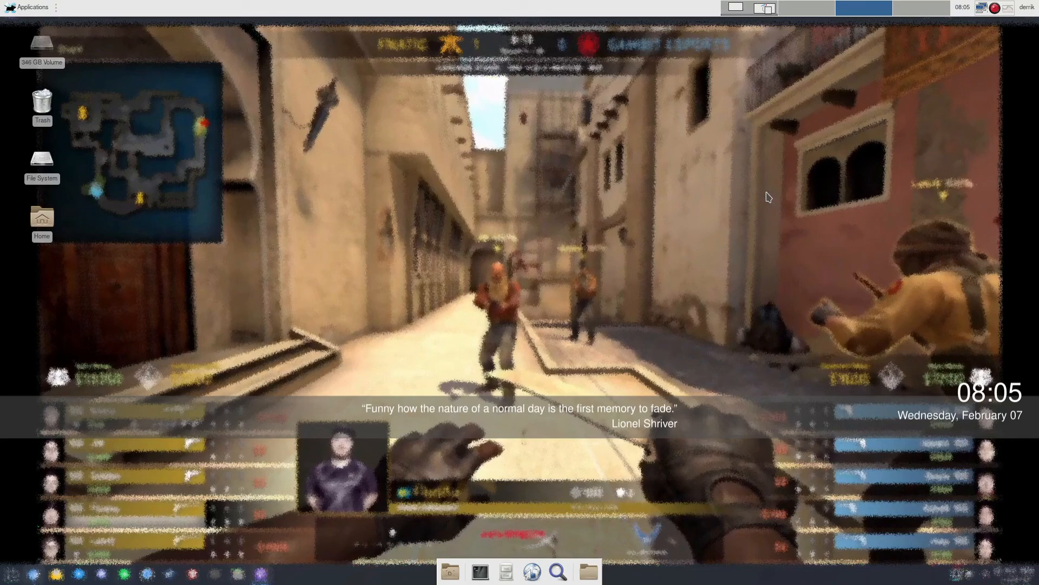